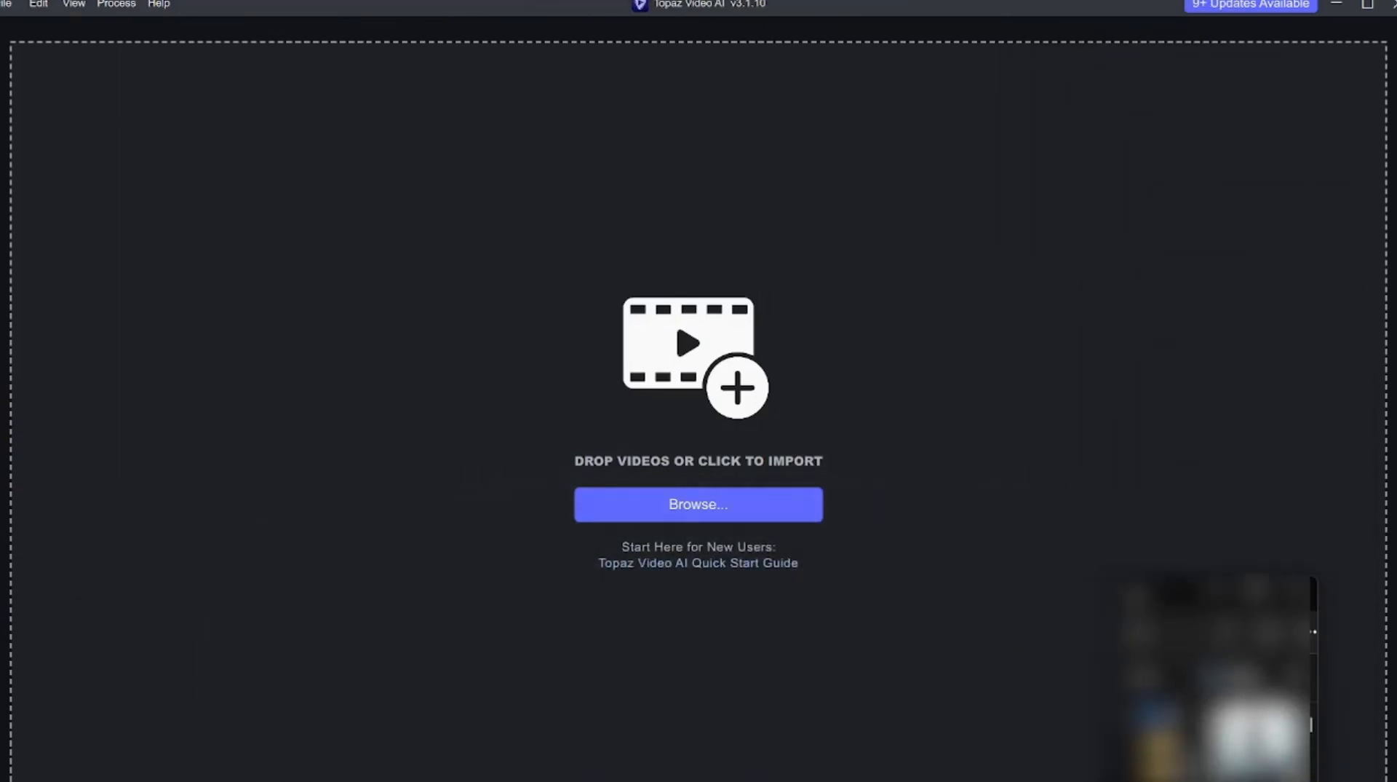
Step: Import the Deadpool clip Comp 1_22.avi through Browse on the start screen
click(698, 503)
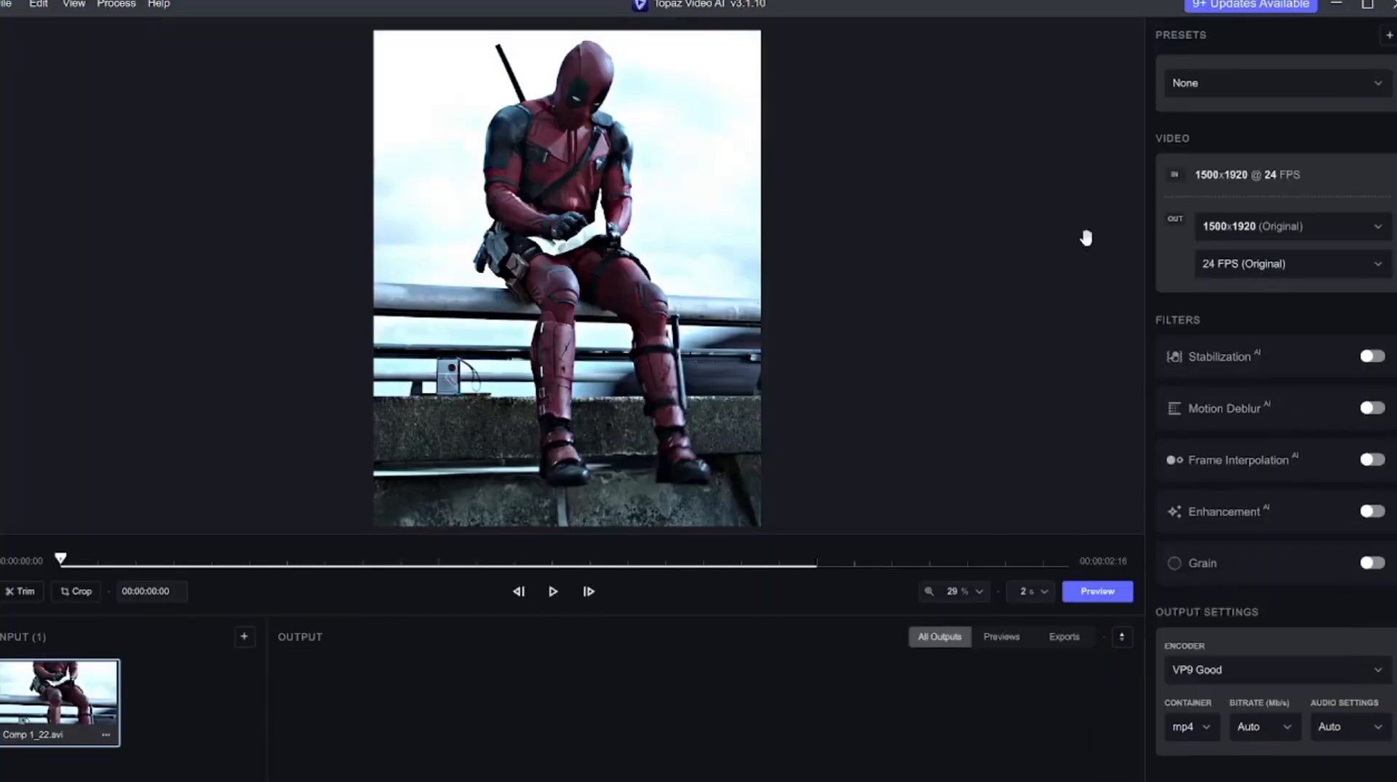
click(1274, 82)
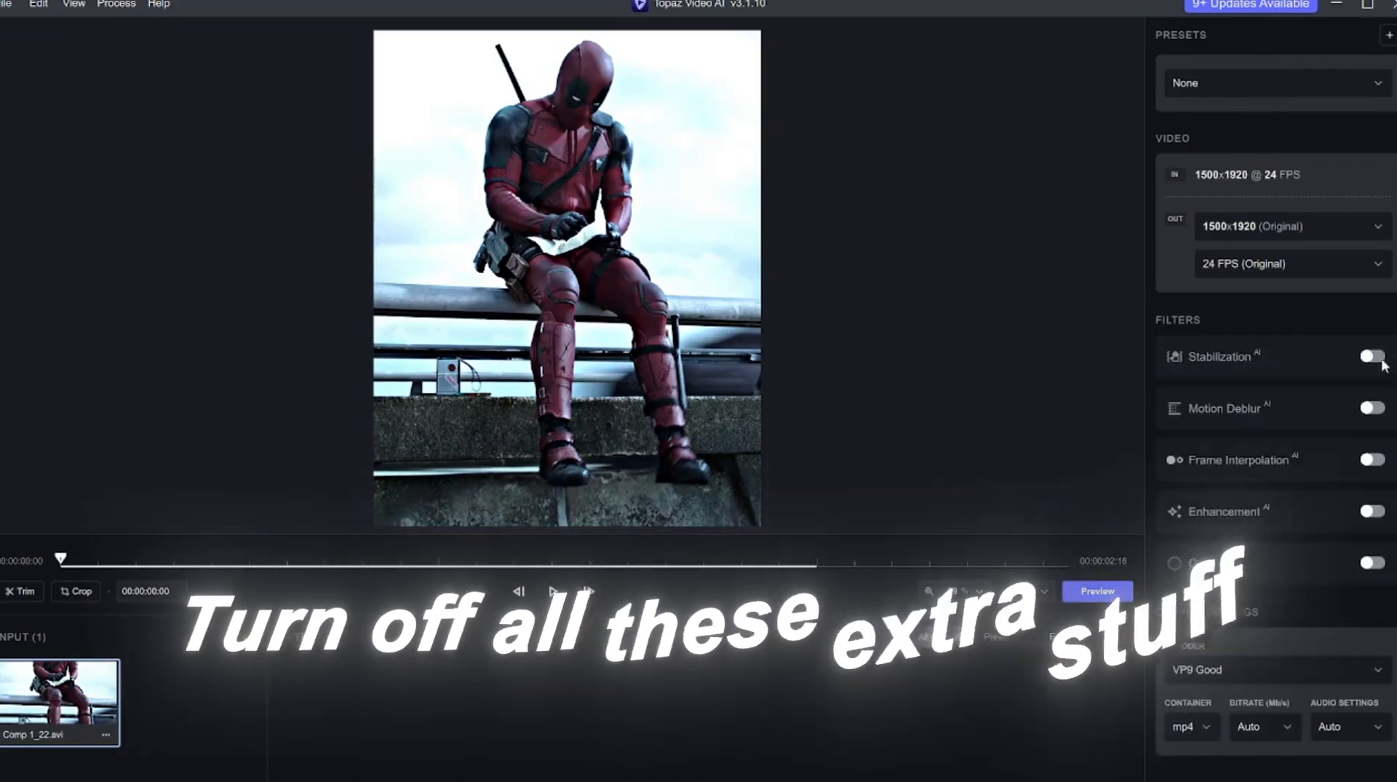
Step: Enable the Enhancement filter using the Proteus - Fine-Tune/Enhance model
click(1370, 511)
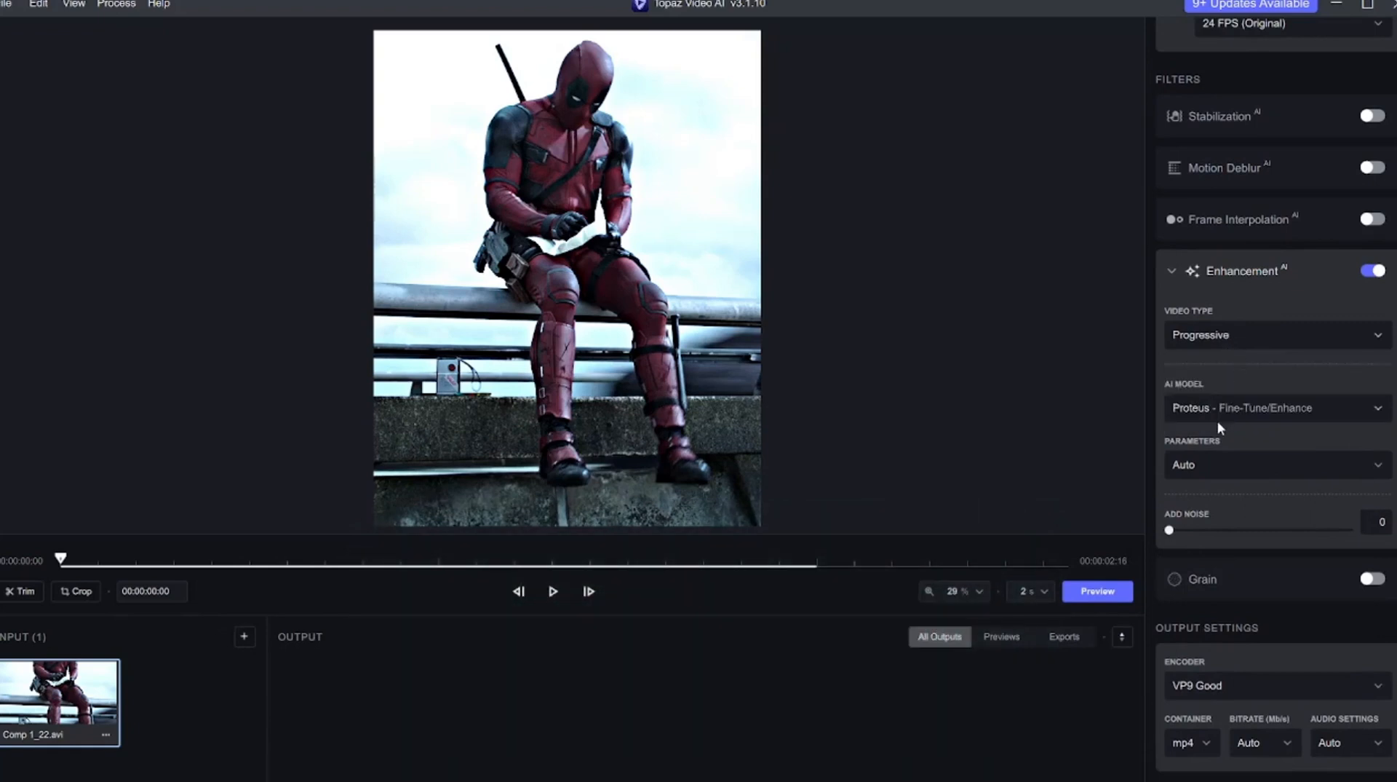
click(1275, 407)
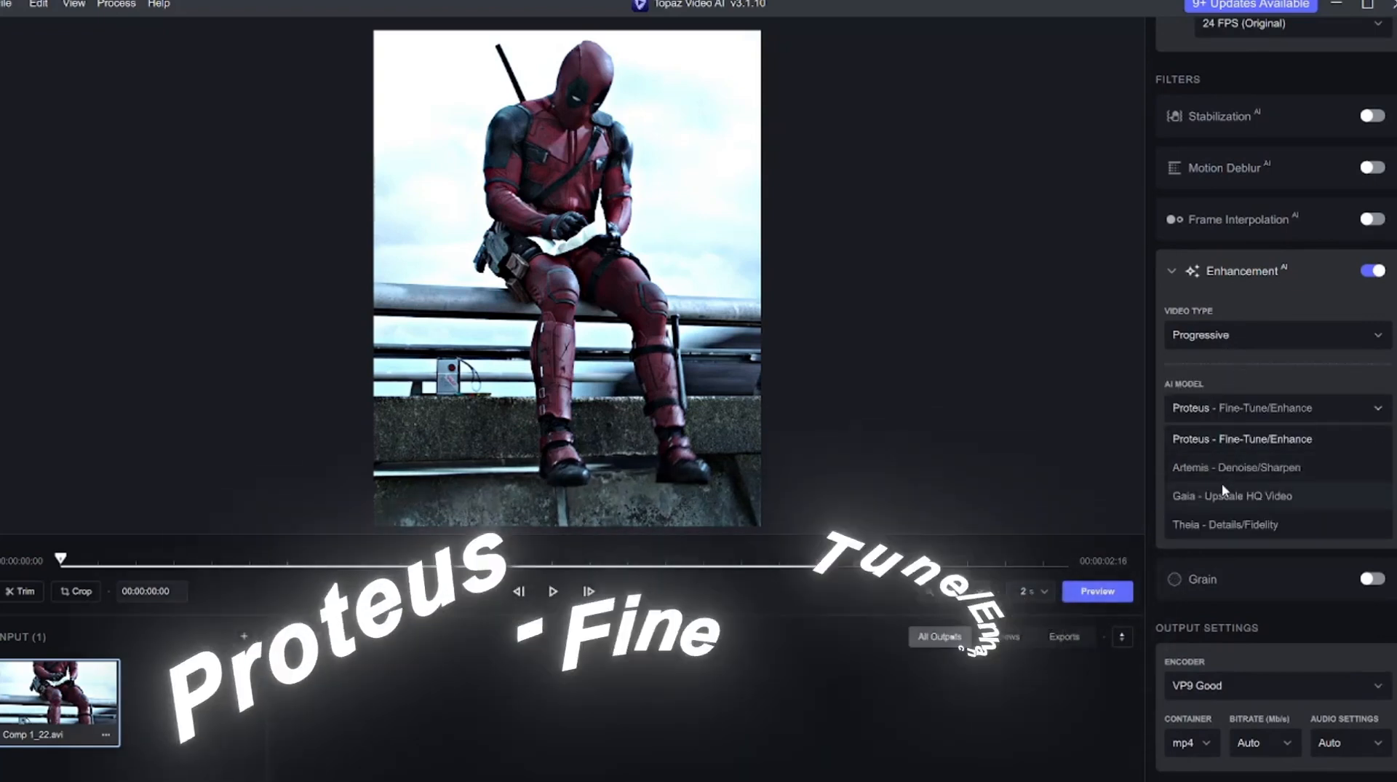
click(1242, 439)
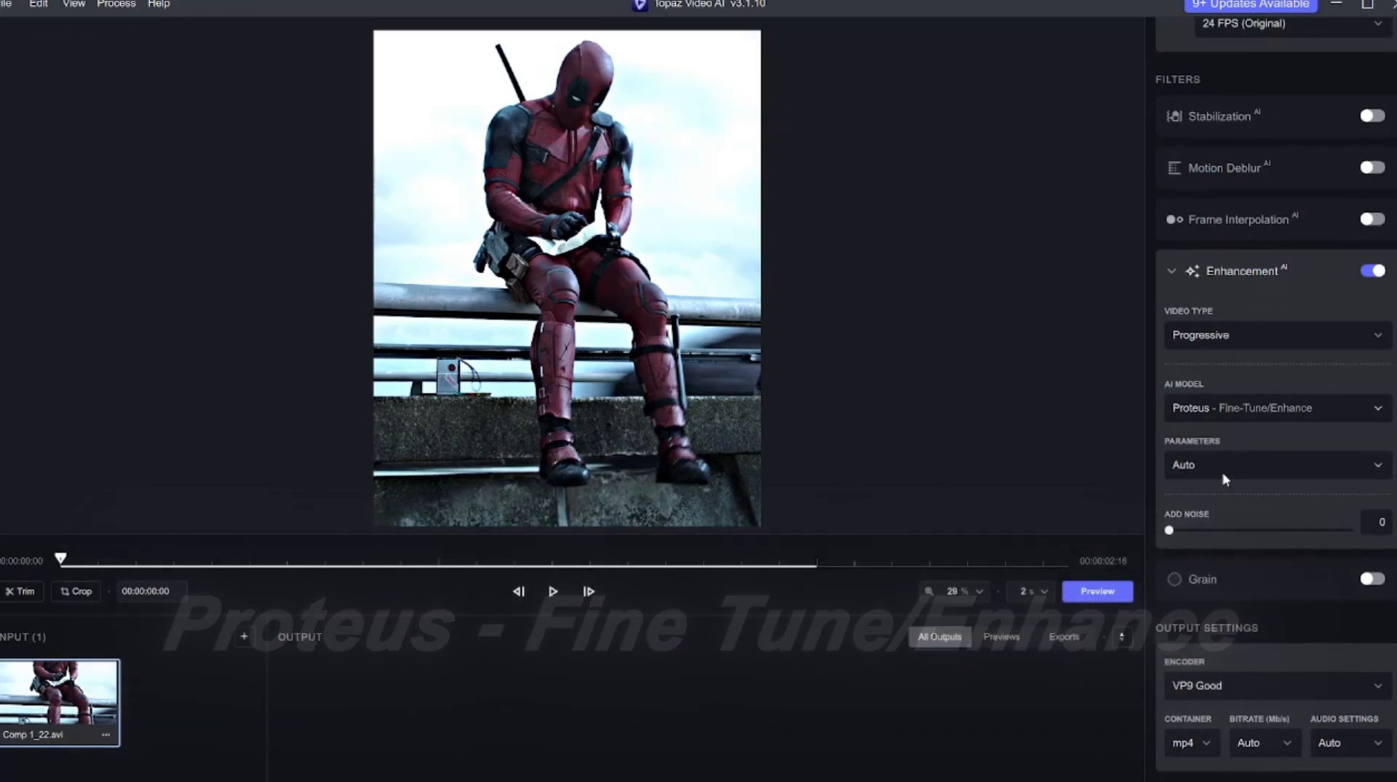
click(1274, 464)
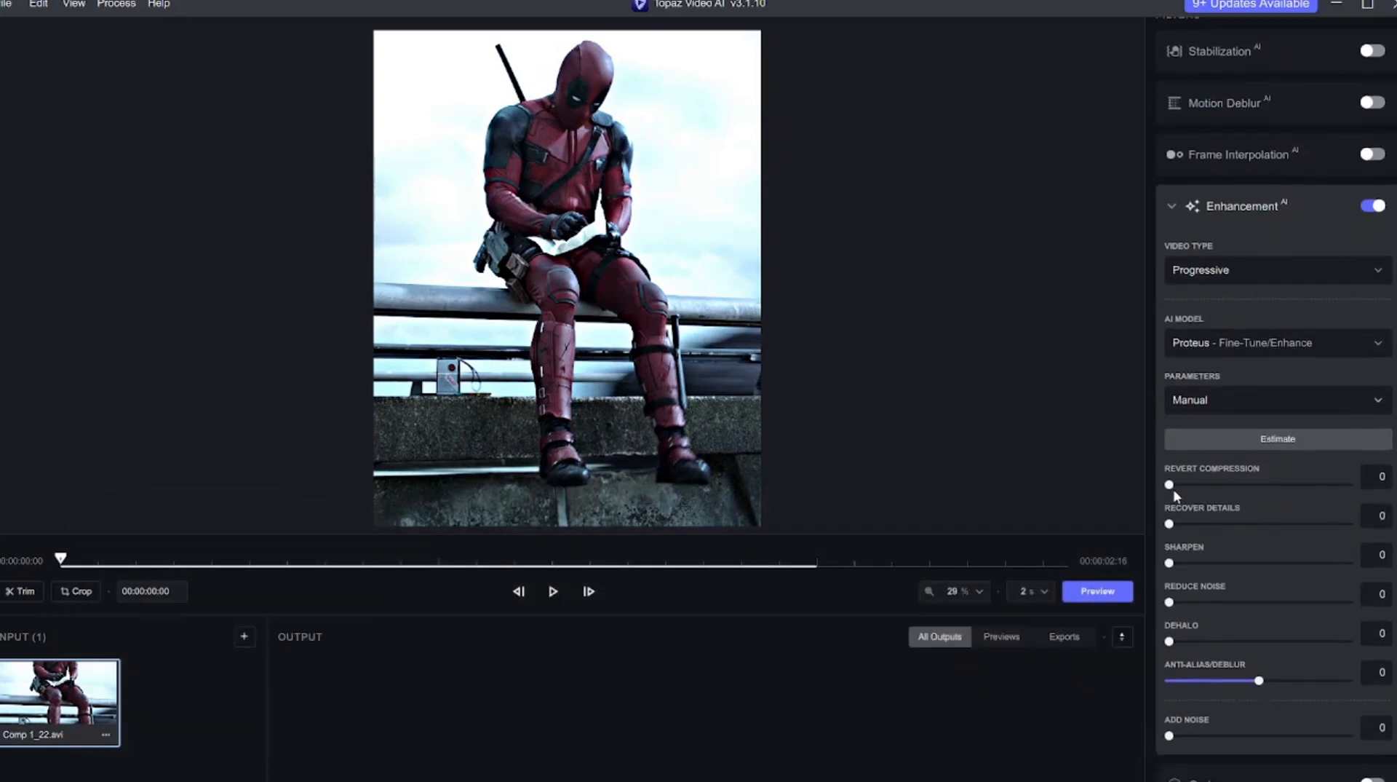
Step: Set Revert Compression to 66 and Recover Details to 37
drag(1170, 484, 1312, 484)
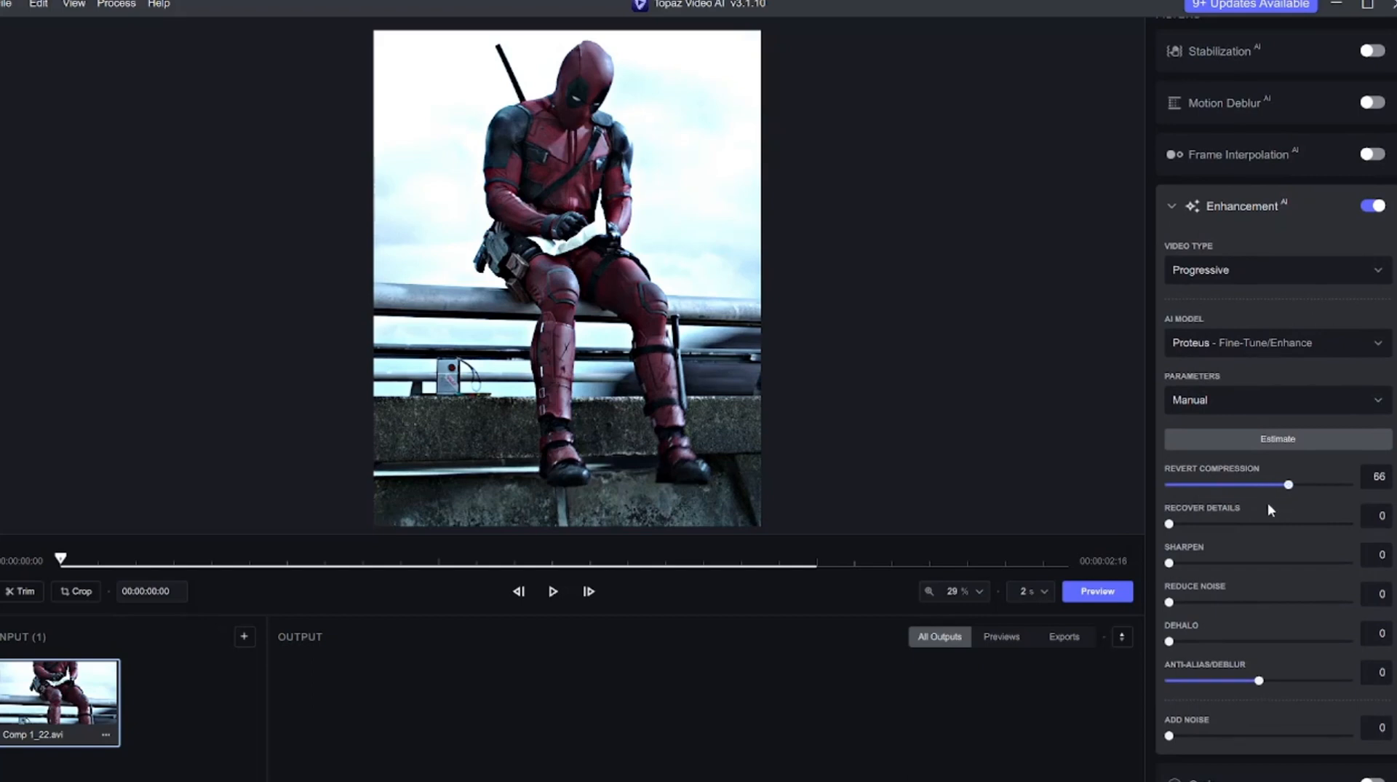
drag(1170, 524, 1267, 524)
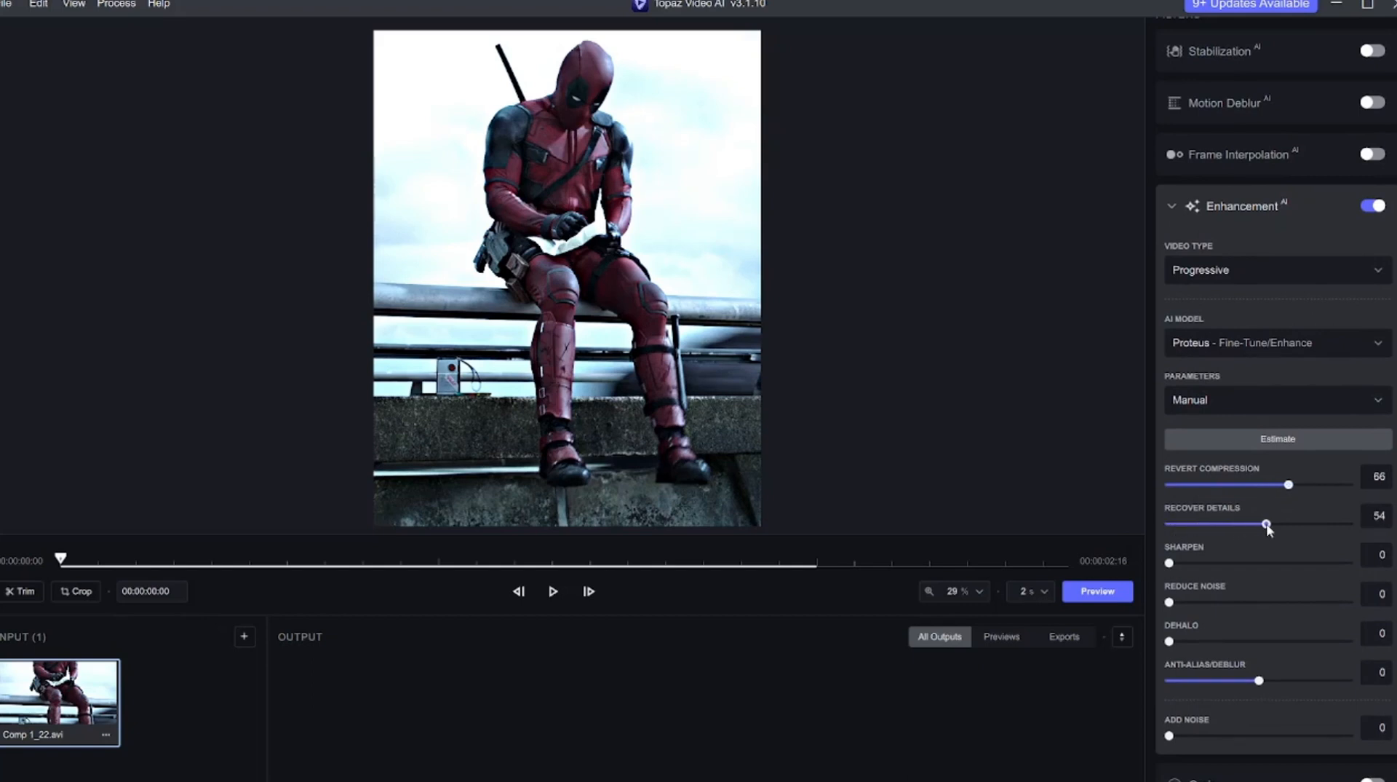
drag(1266, 524, 1234, 524)
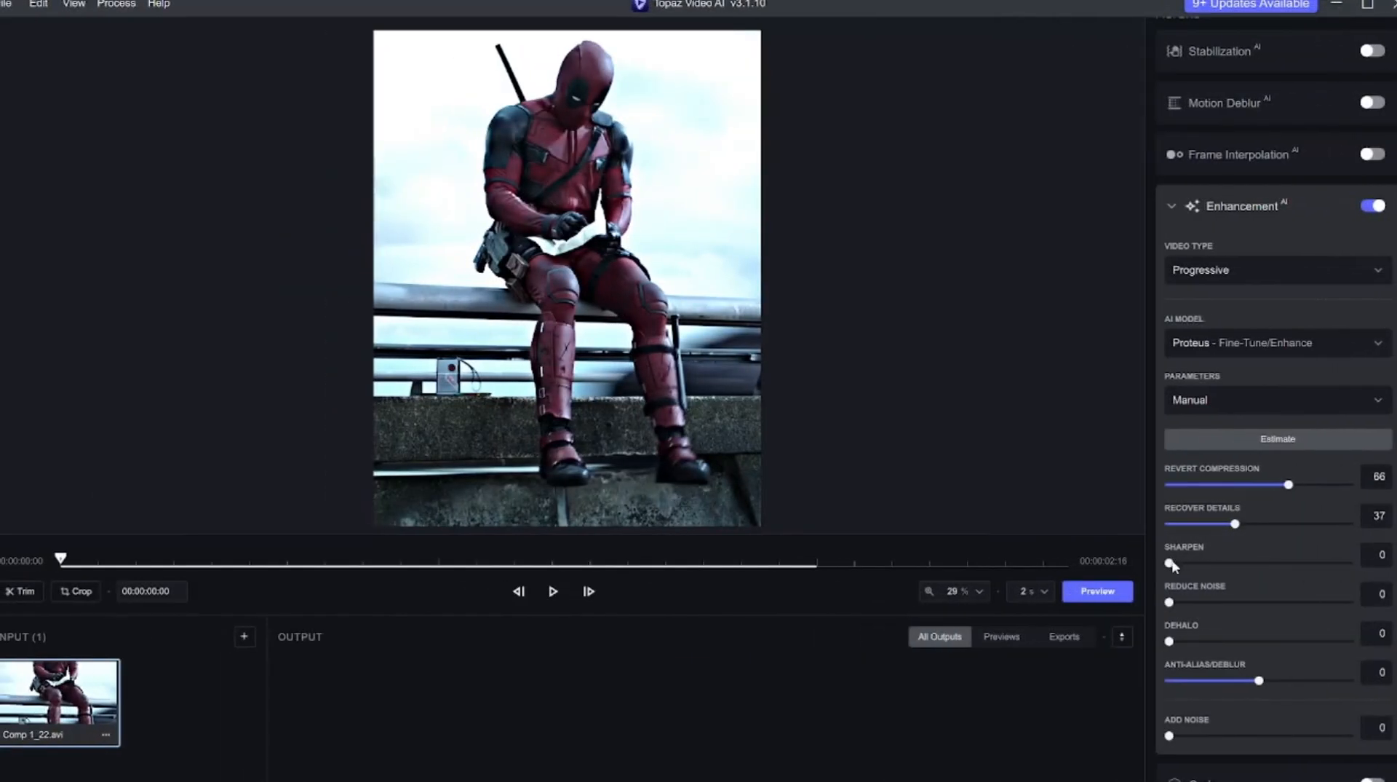
Step: Set Sharpen 70, Reduce Noise 25, Dehalo 13 and Anti-Alias/Deblur 25
drag(1171, 564, 1297, 563)
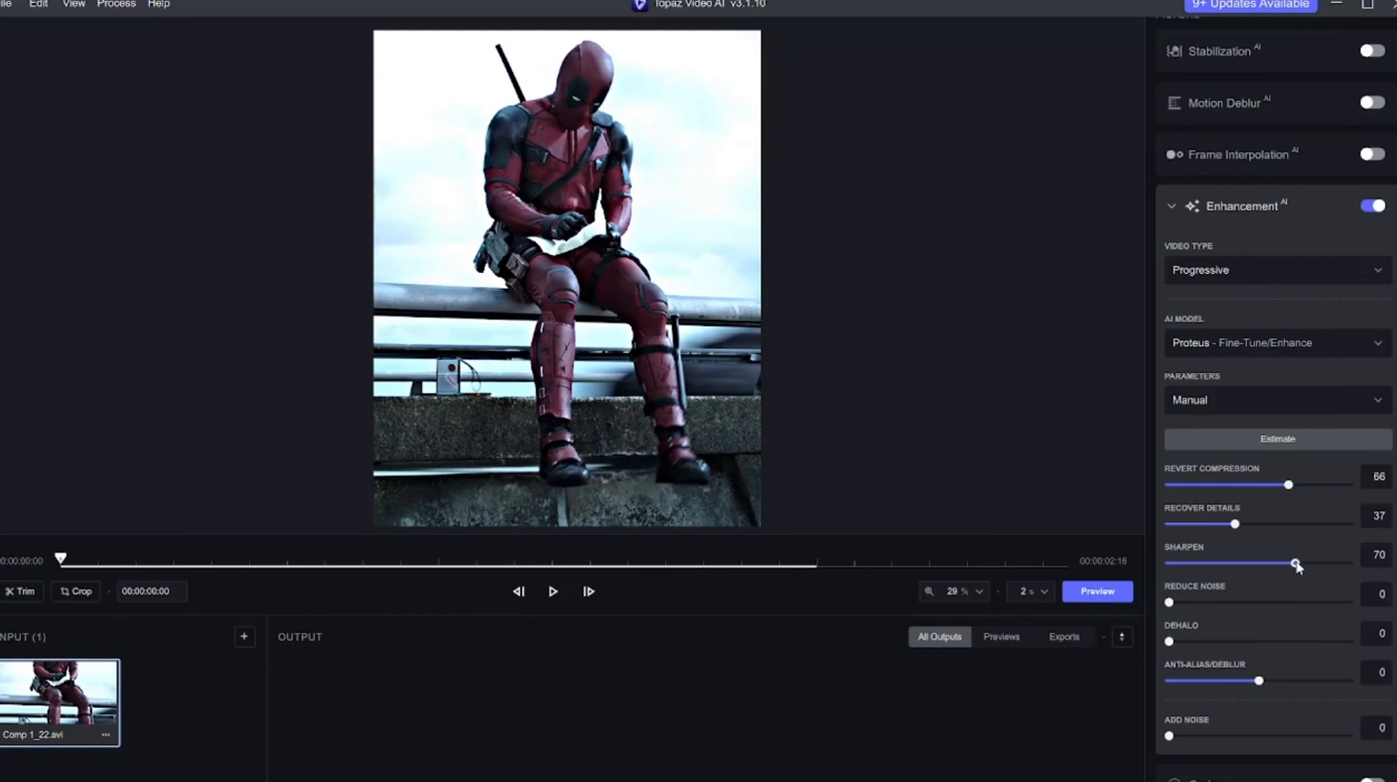
drag(1170, 602, 1203, 602)
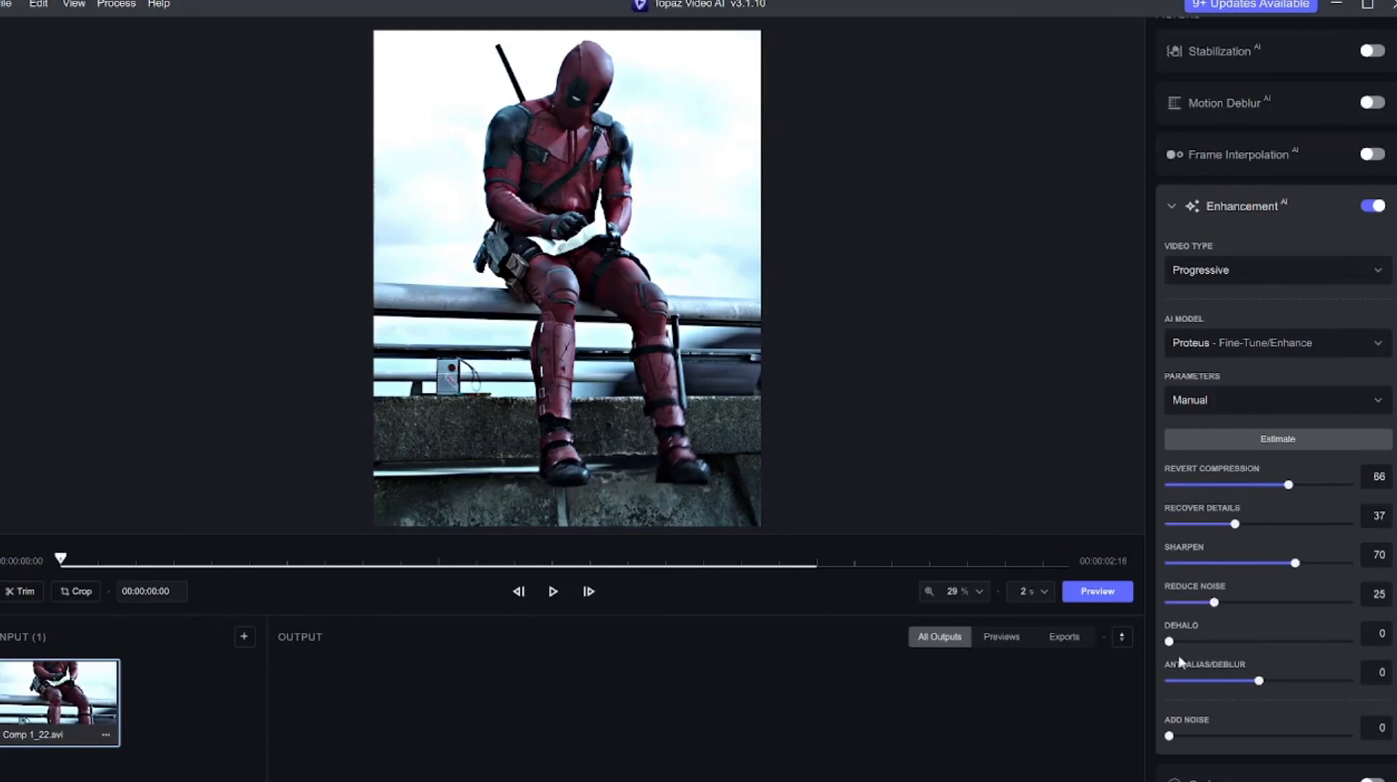
drag(1168, 640, 1178, 640)
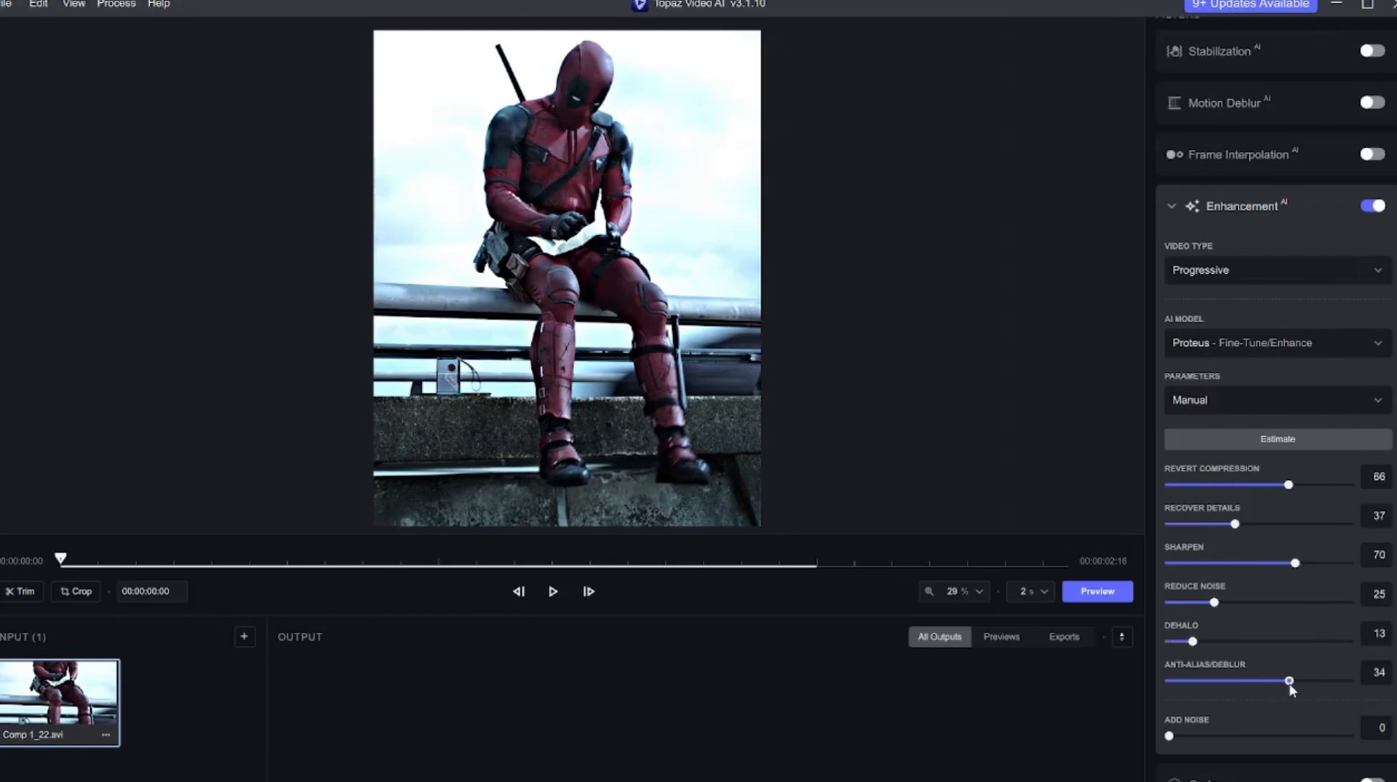
drag(1289, 680, 1307, 680)
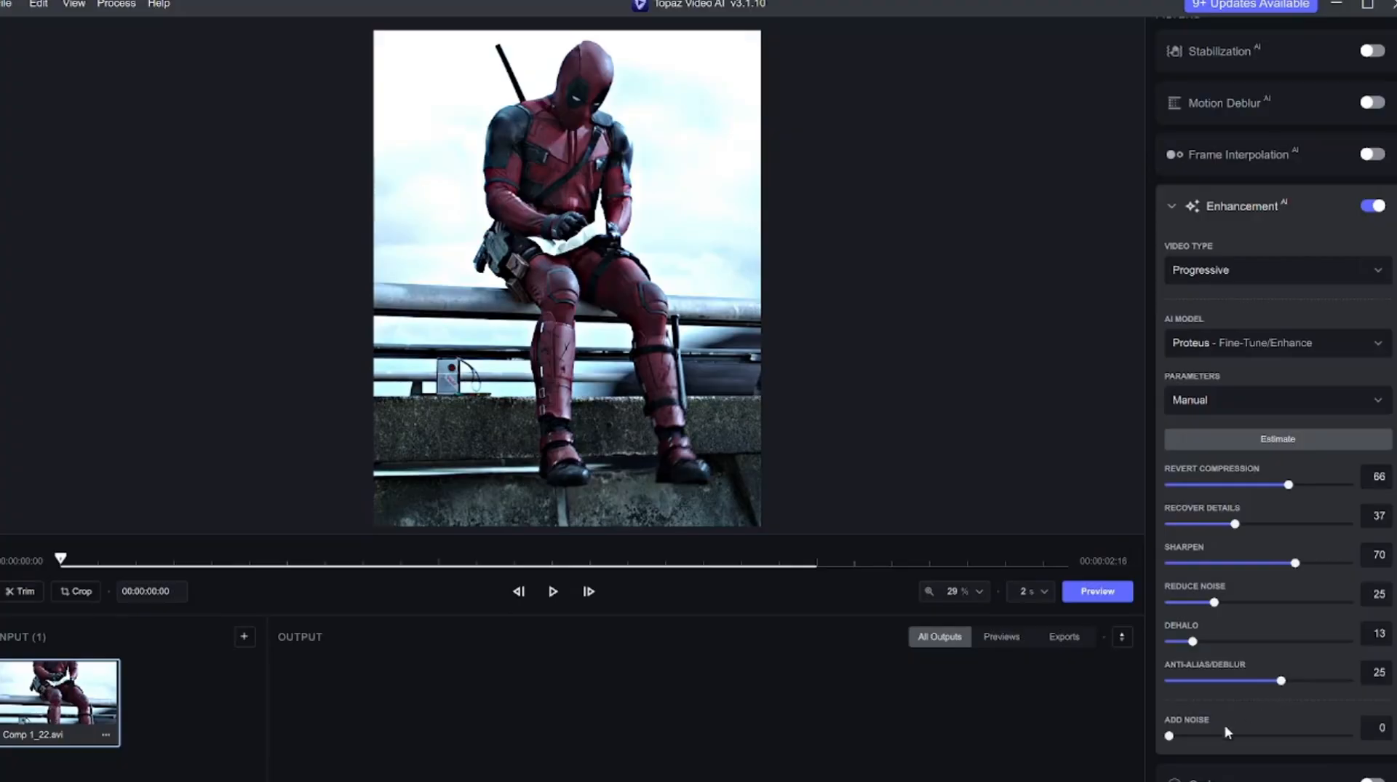
Step: Choose the H265 Main (AMD) encoder with an mp4 container
scroll(down, 3)
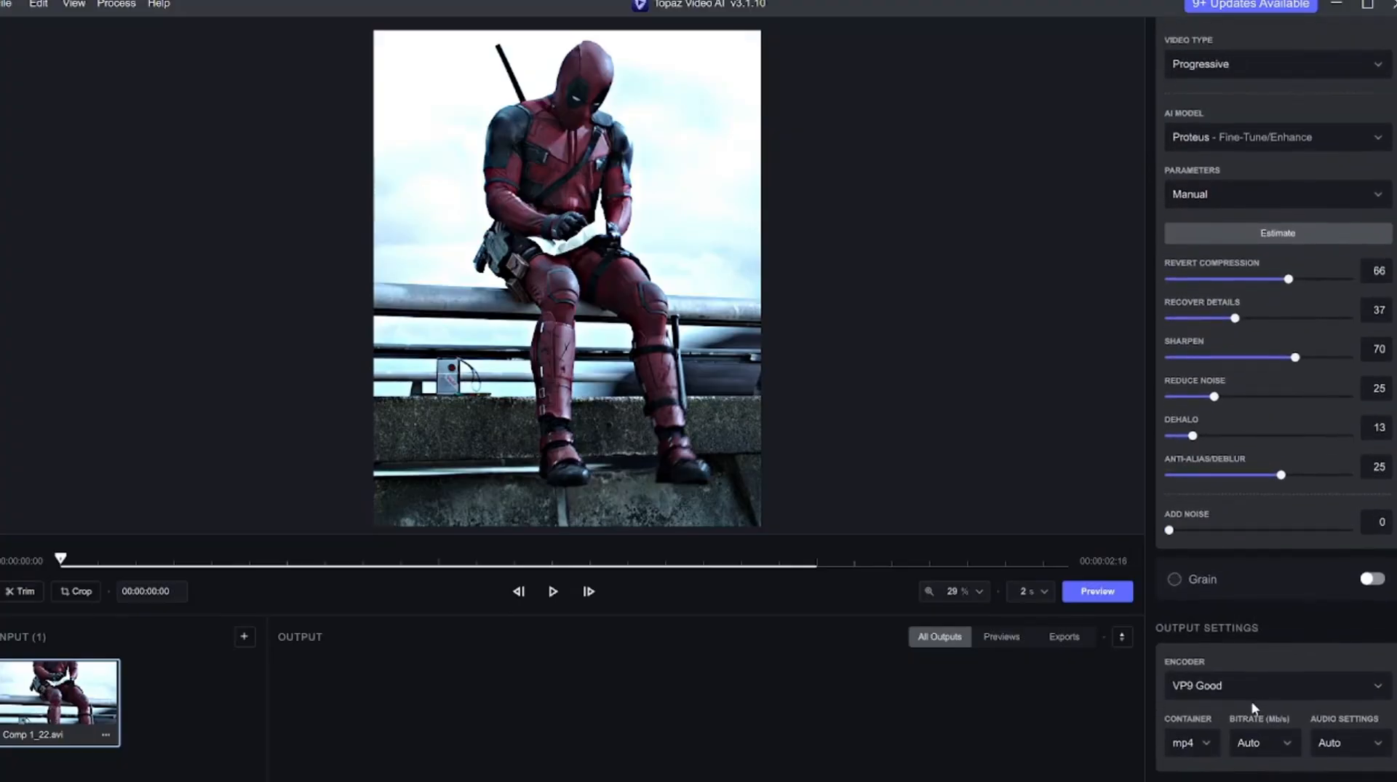
click(1275, 684)
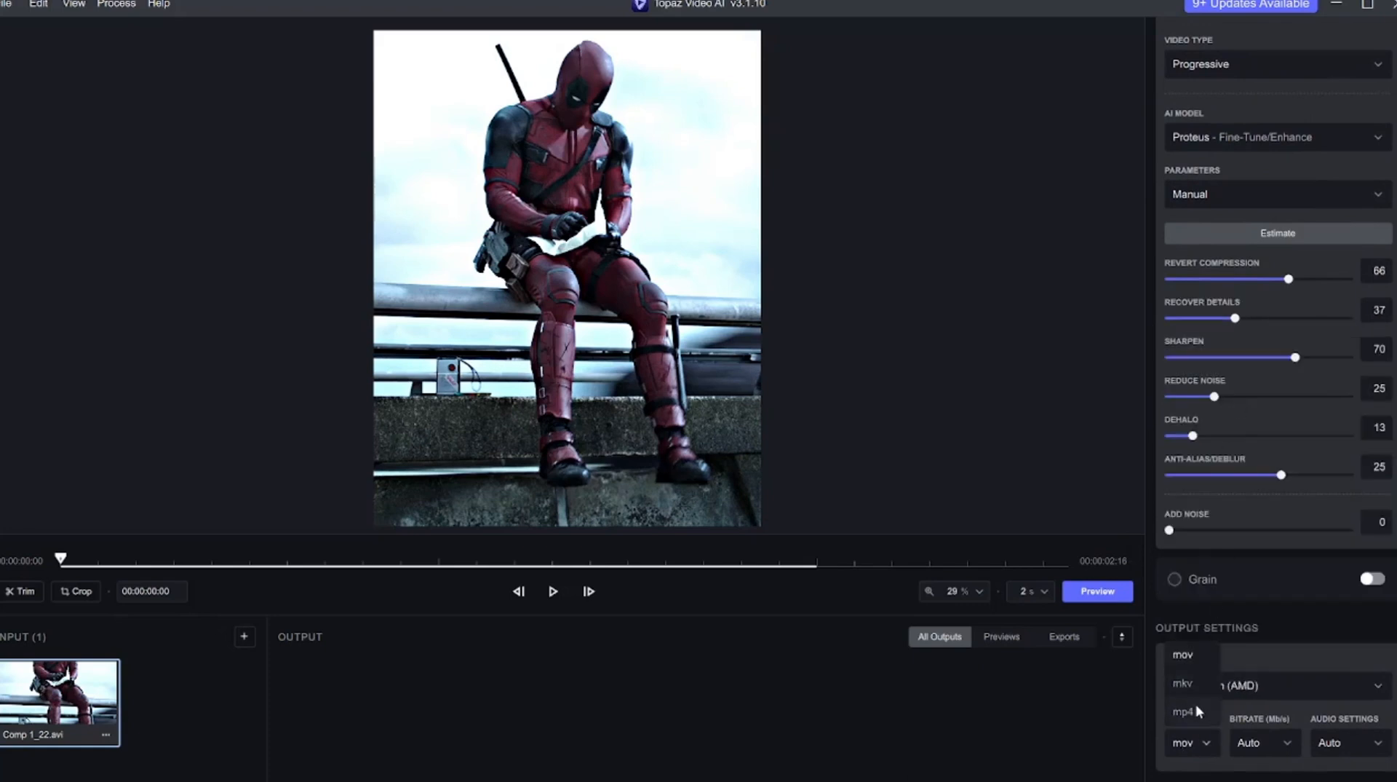
mouse_move(1192, 720)
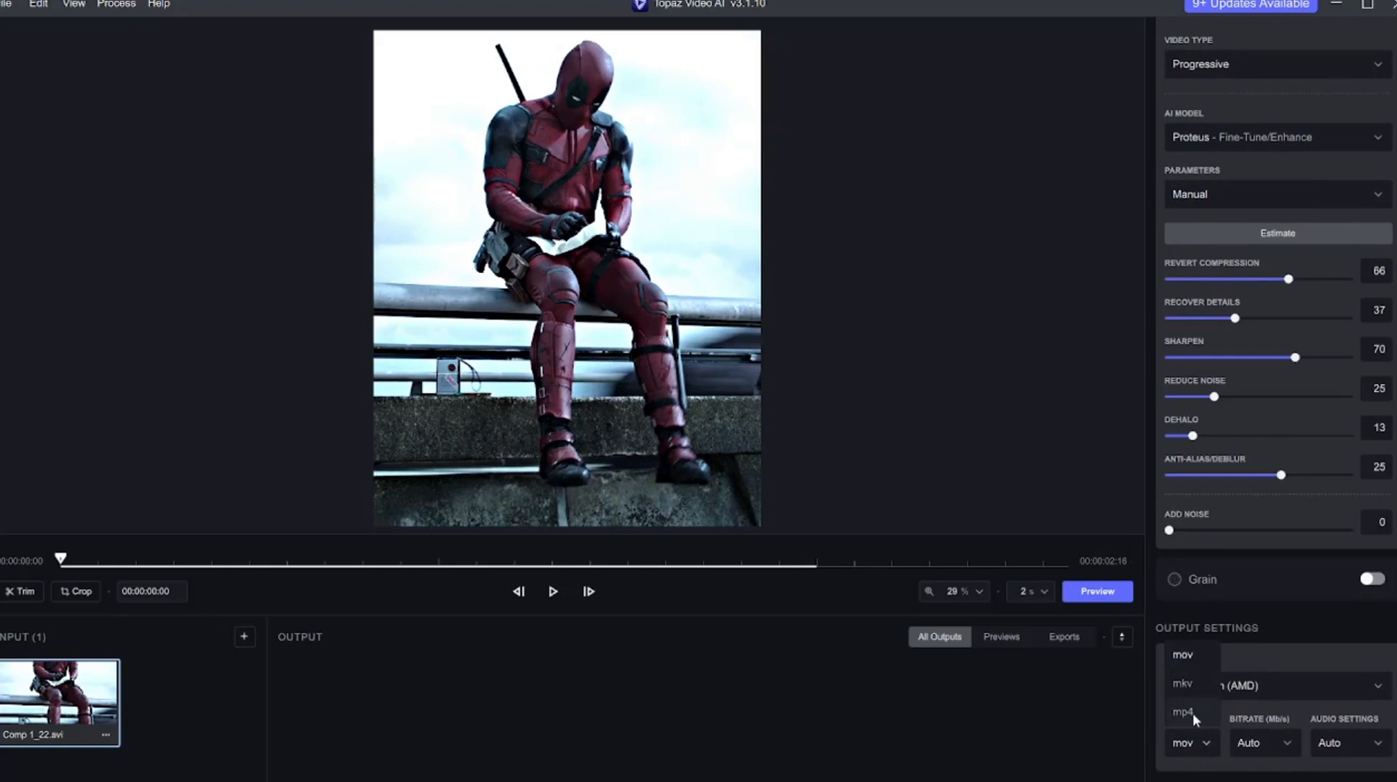
click(1183, 711)
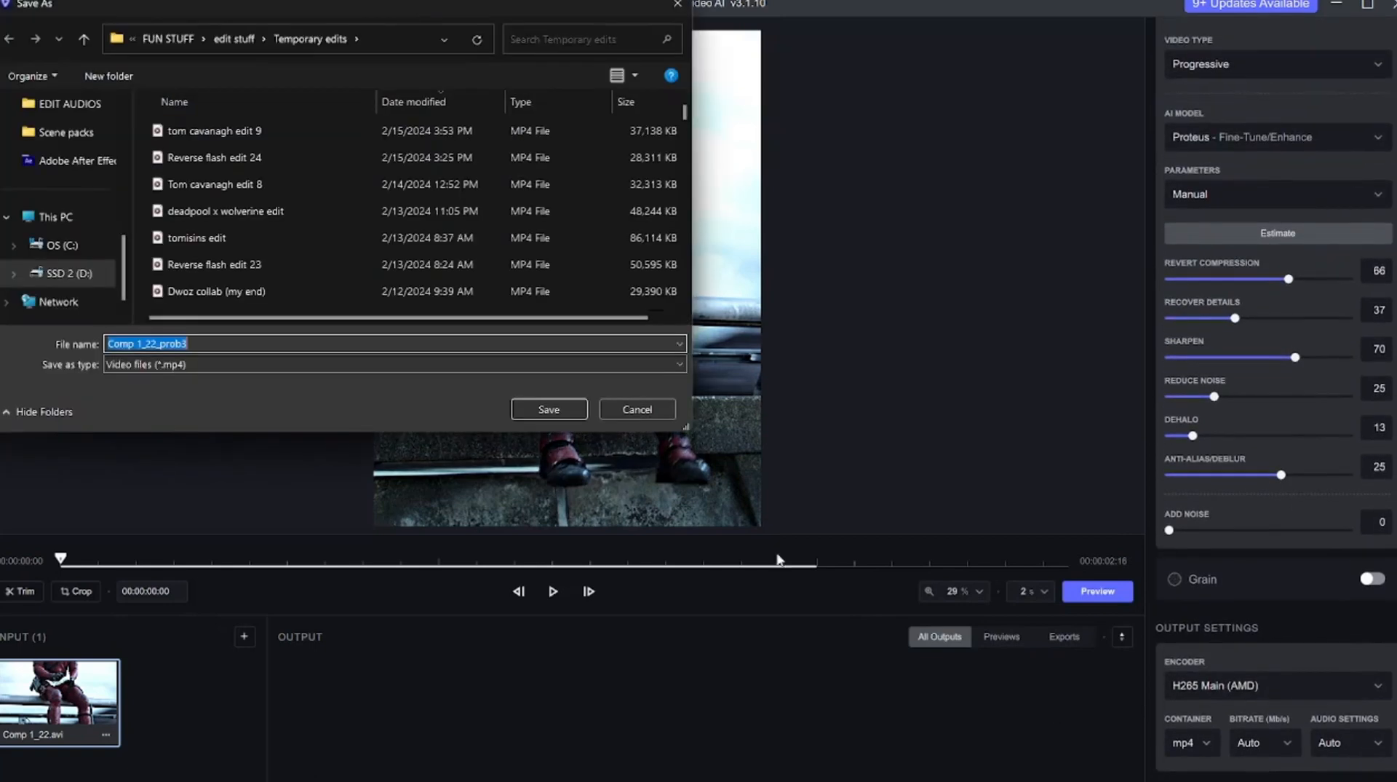
Step: Save the export as 'topaz' in Temporary edits to start processing
text(topaz)
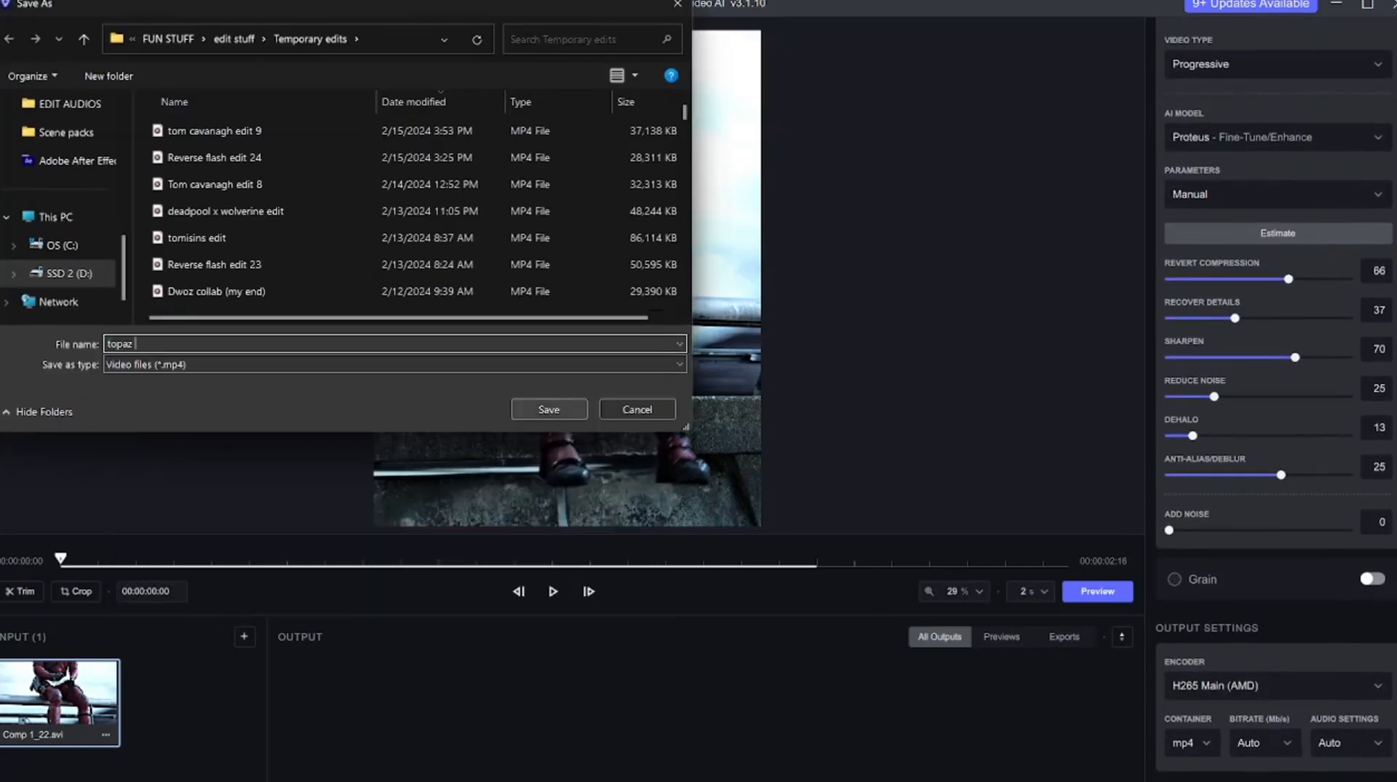
click(548, 409)
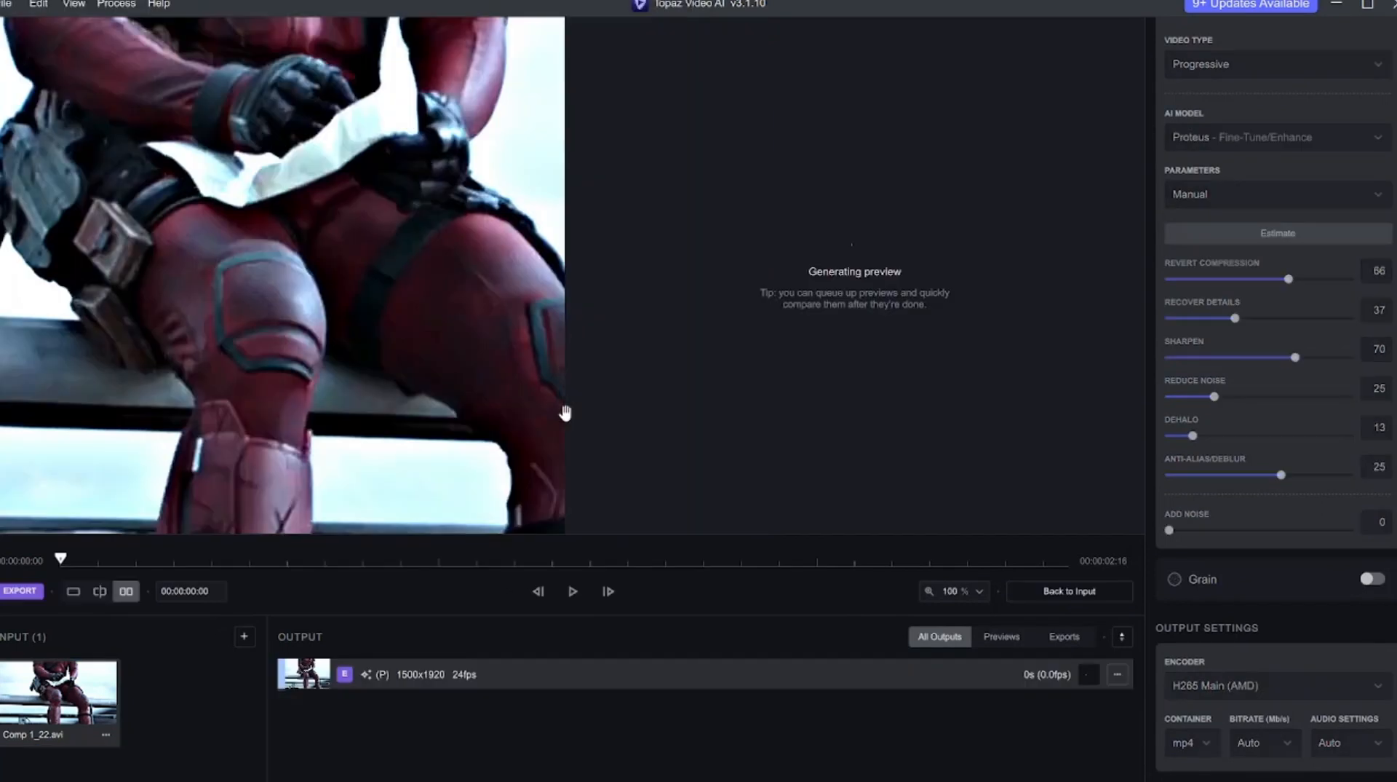